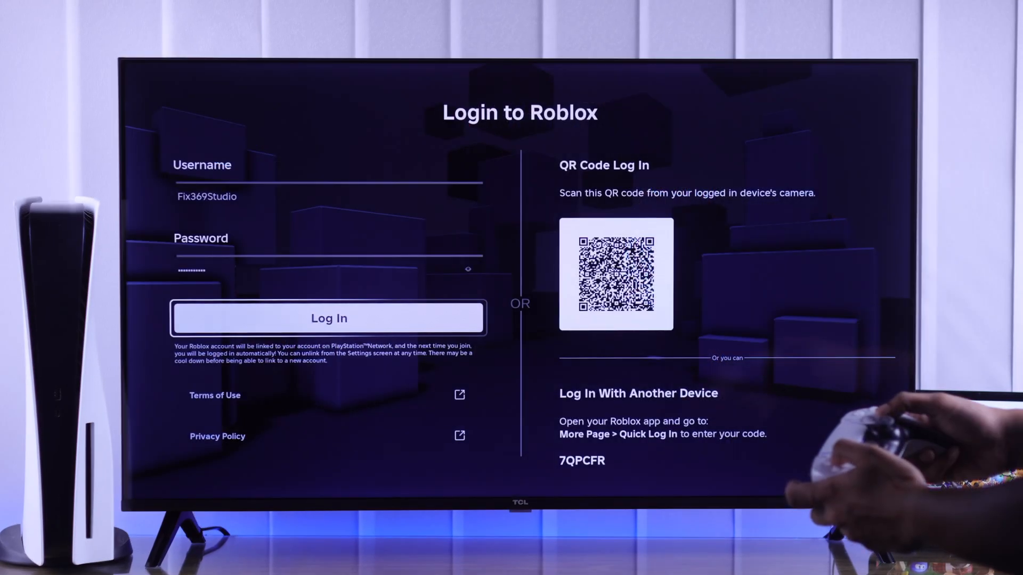
- Submit the entered username and password on the PS5 Roblox login screen
click(329, 318)
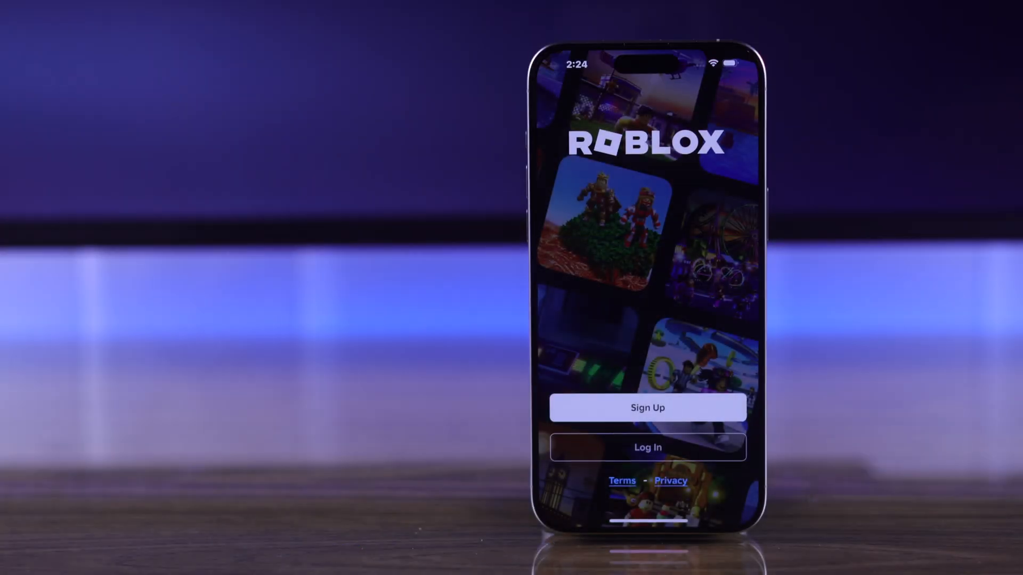
- Sign in to the Roblox phone app with the account's username and password
click(647, 446)
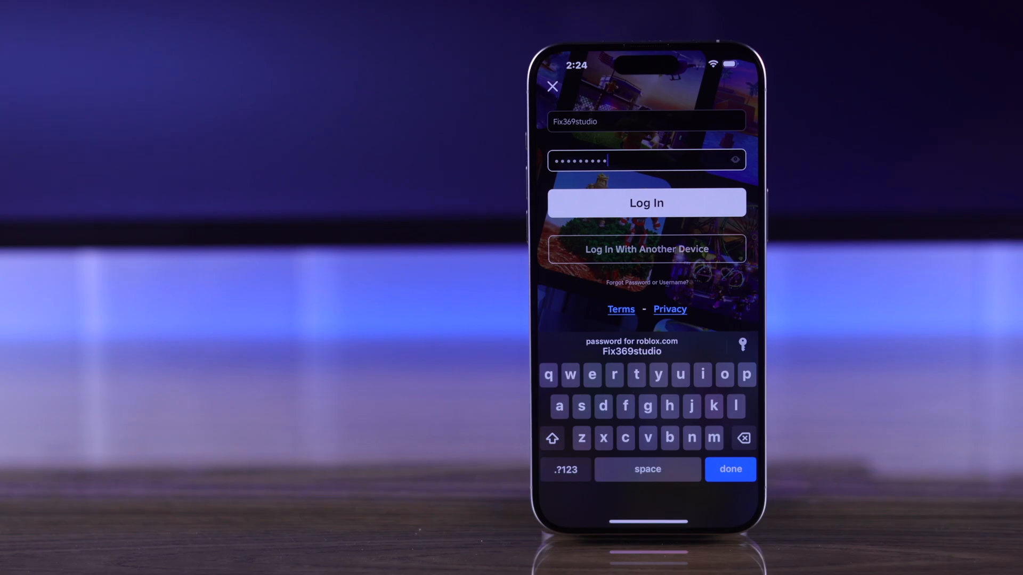
click(646, 203)
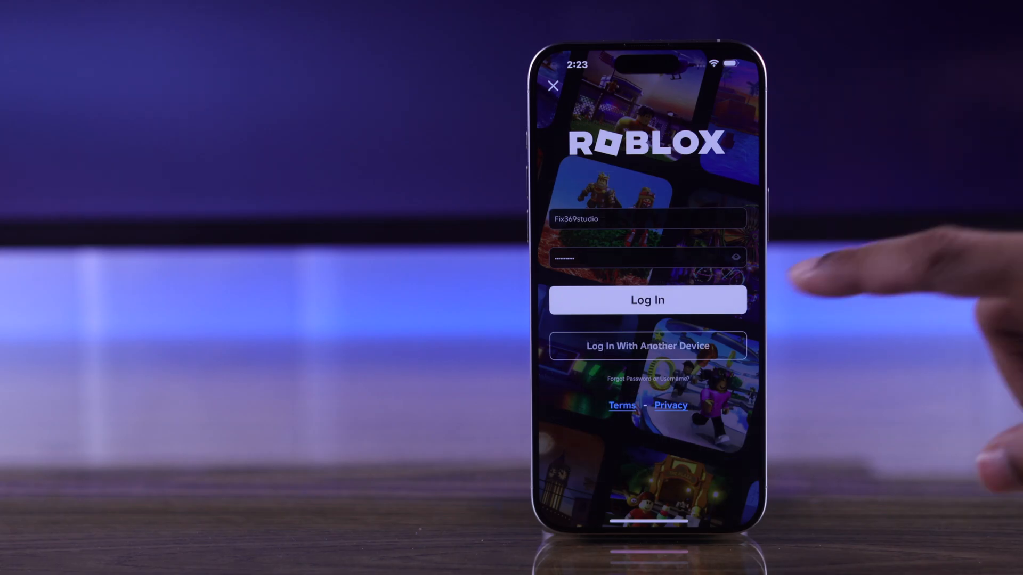
click(646, 299)
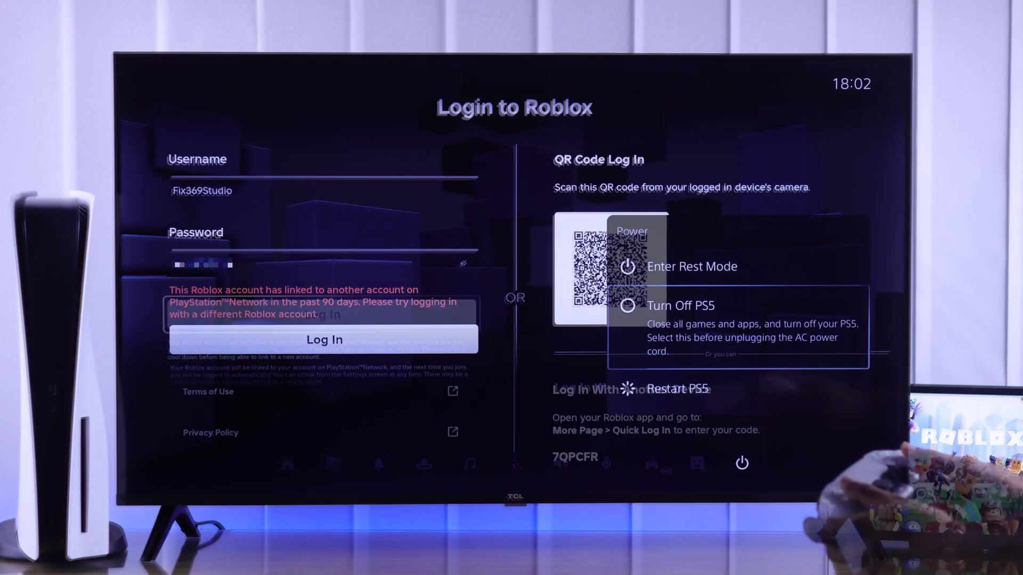
- Restart the PS5 and log out of all other Roblox sessions from the phone's Security page
click(677, 389)
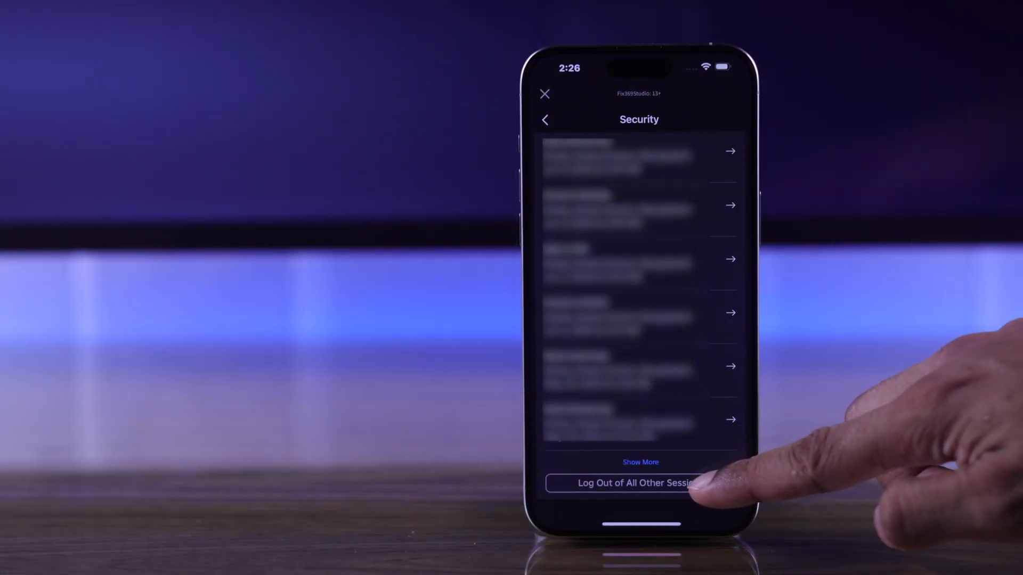
click(640, 483)
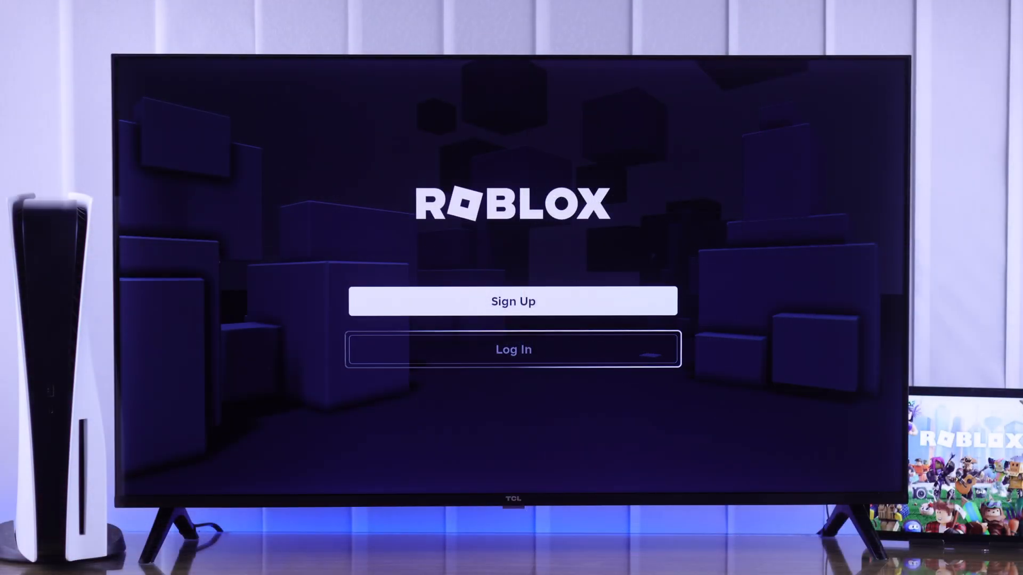
- Select Log In on the PS5 Roblox welcome screen, then exit to the Roblox game hub
click(512, 349)
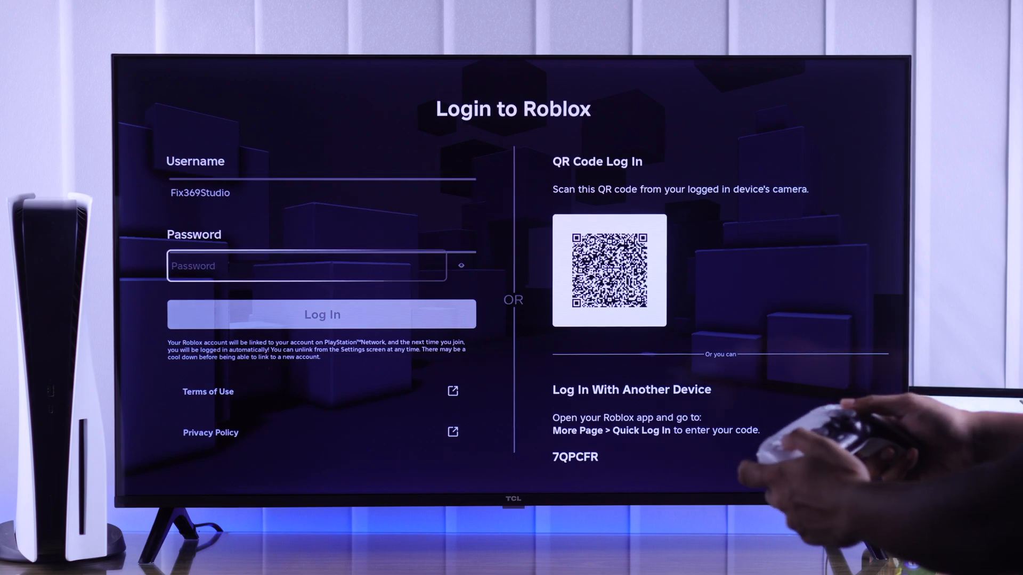
click(305, 265)
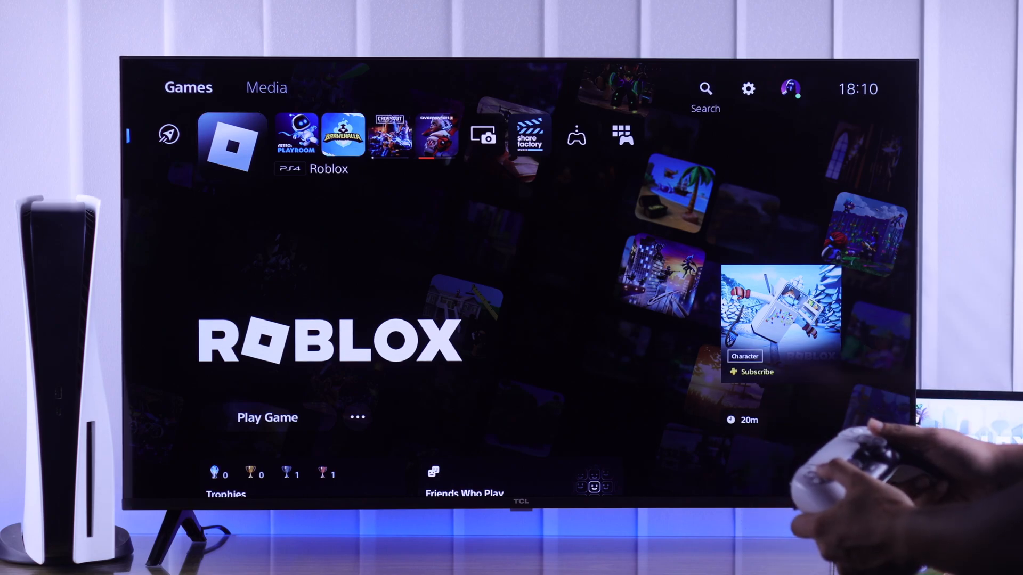
- Disconnect and reconnect the PS5 to the home Wi-Fi network in internet connection setup
click(747, 88)
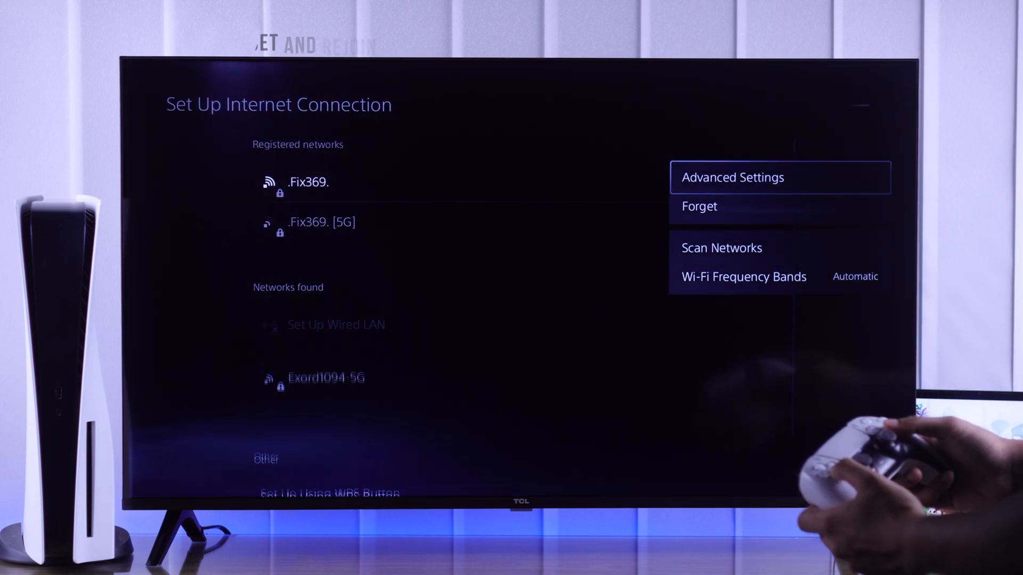
click(699, 206)
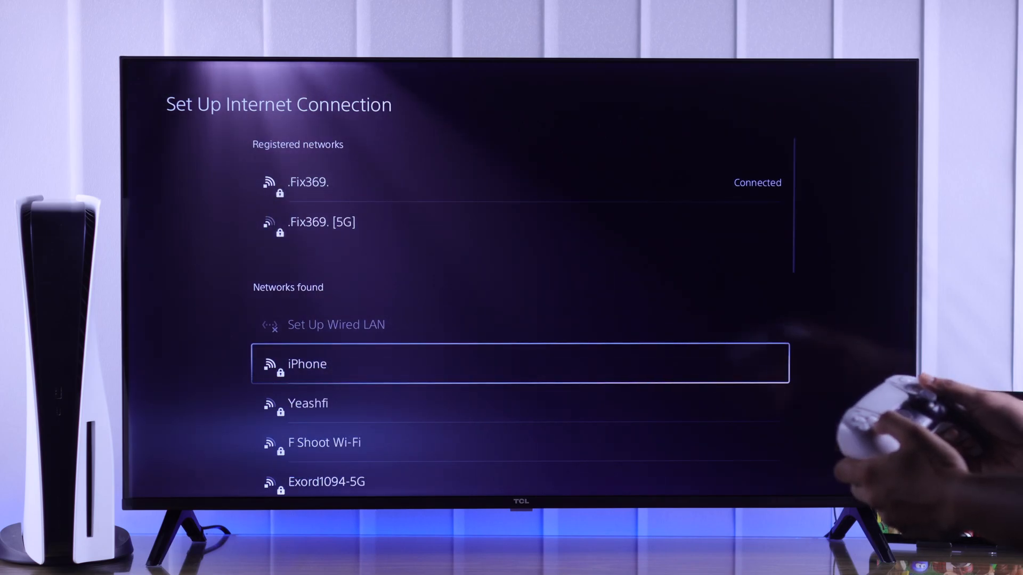
click(307, 364)
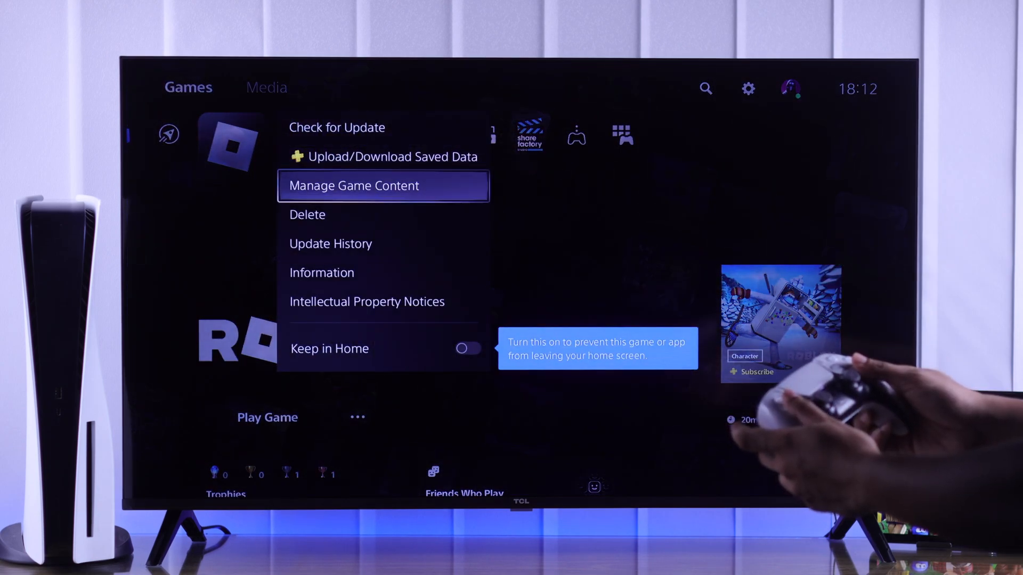
- Pick an entry from Roblox's options list to return to the game hub
click(307, 214)
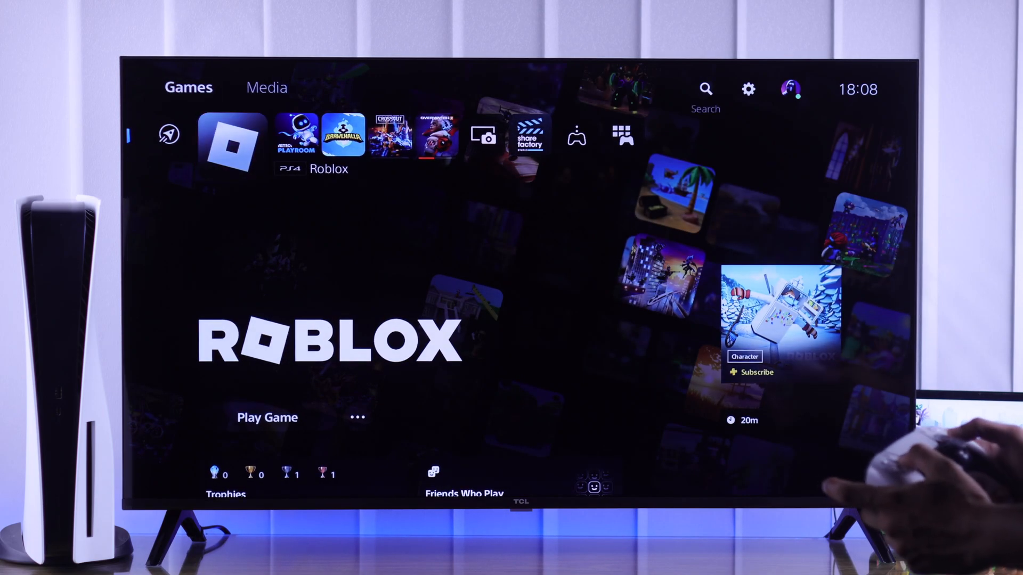
- Restore PS5 licenses under Users and Accounts, then log in to Roblox
click(747, 90)
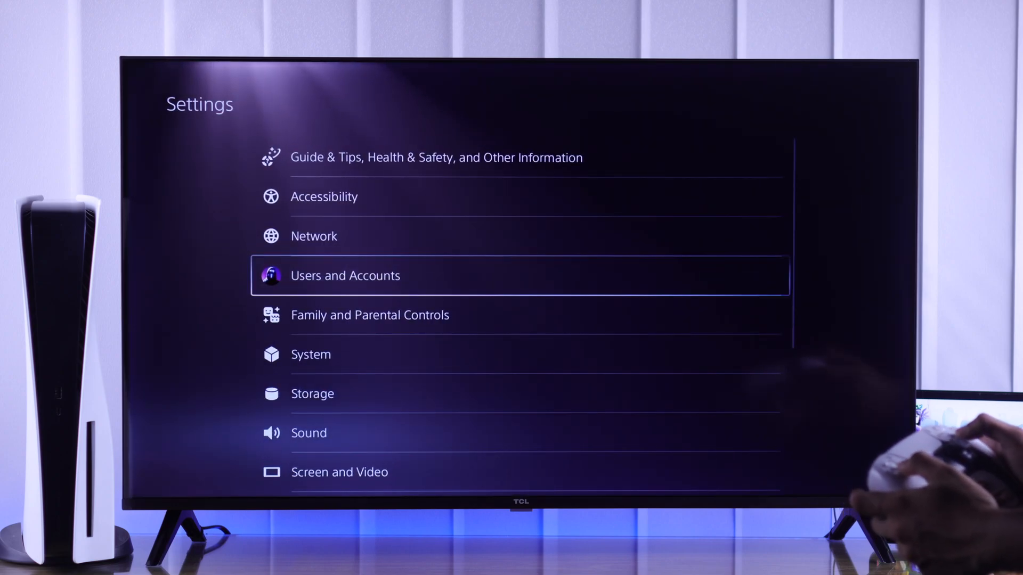
click(344, 275)
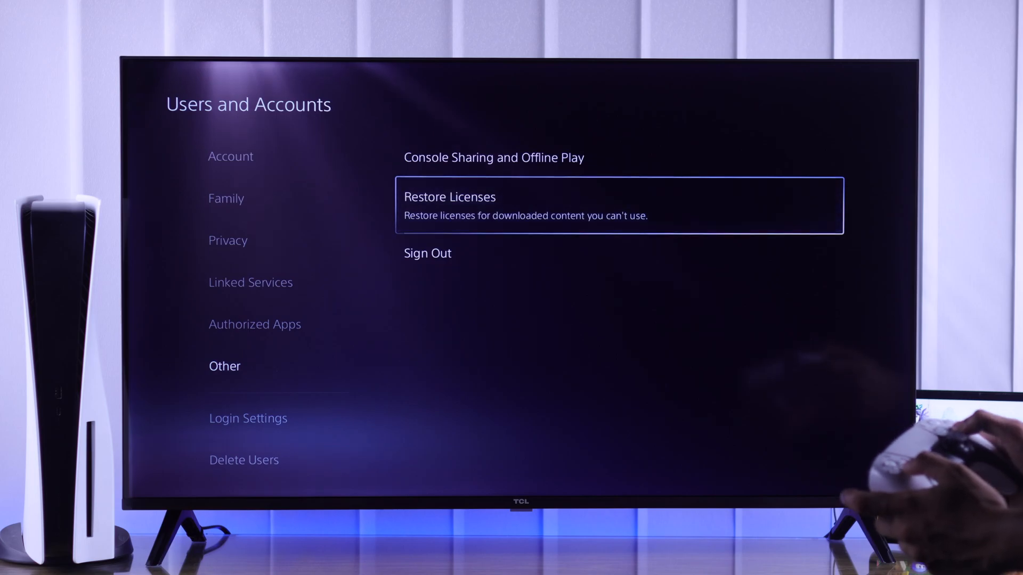
click(620, 205)
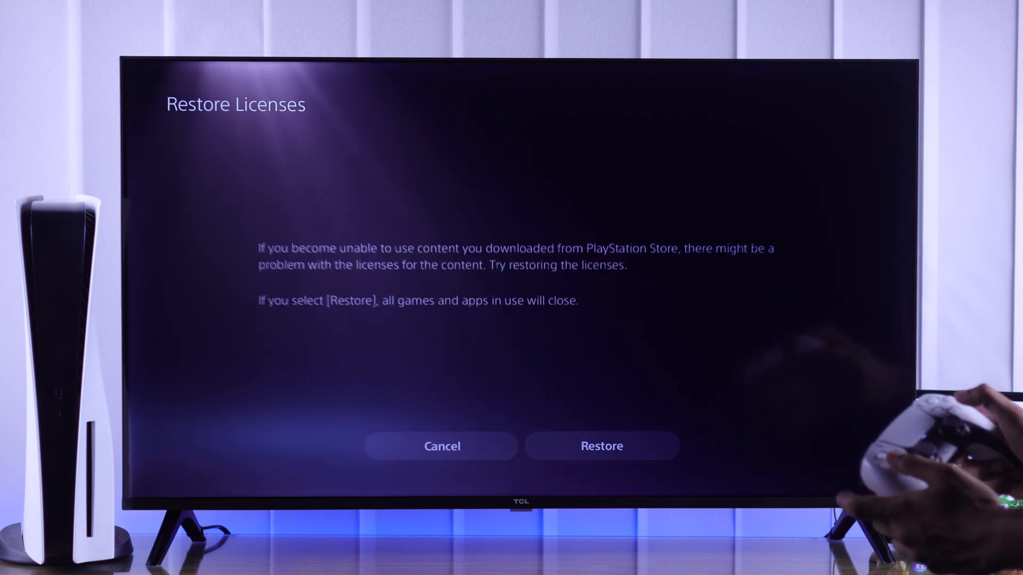
click(601, 446)
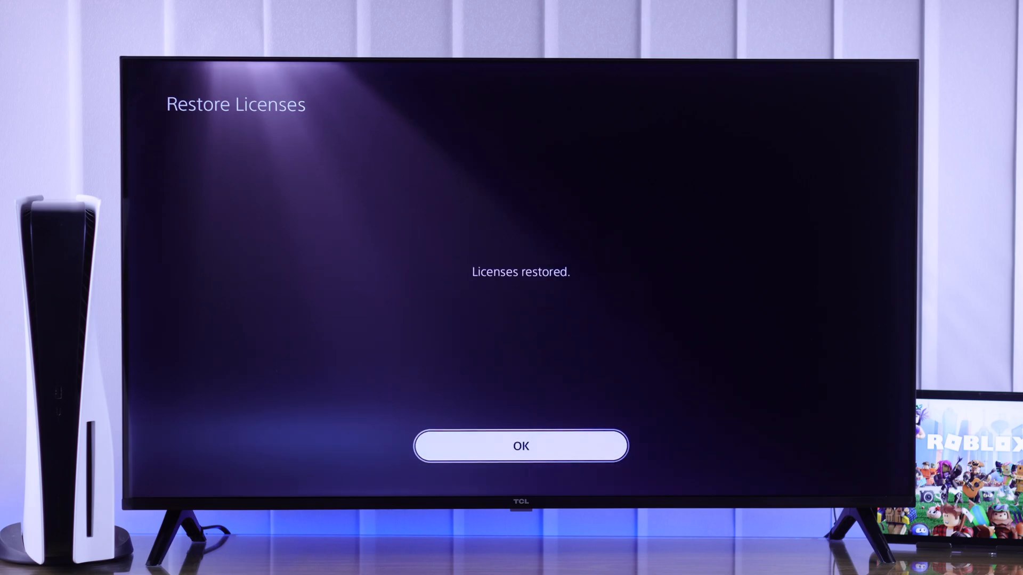
click(520, 446)
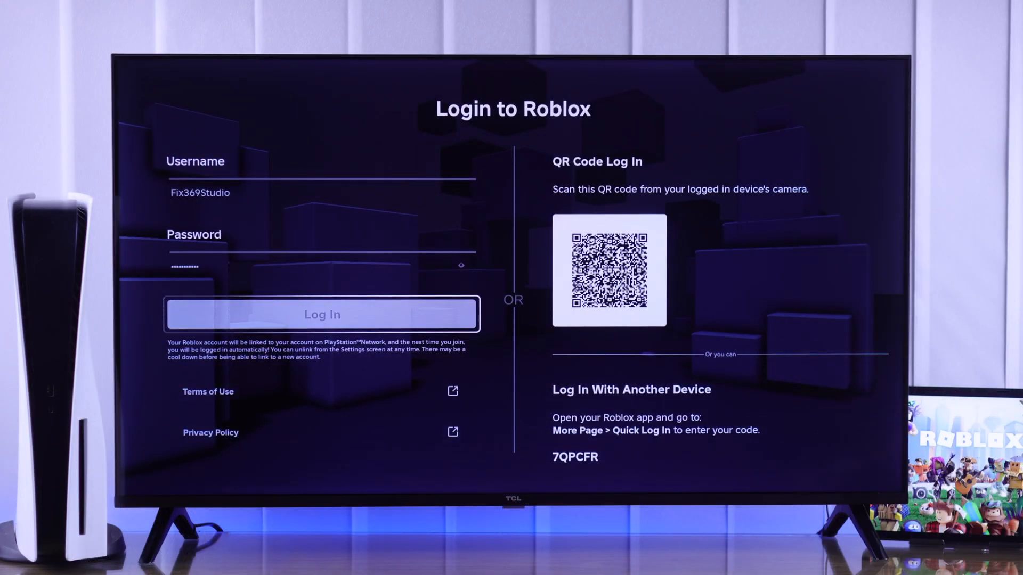
click(322, 314)
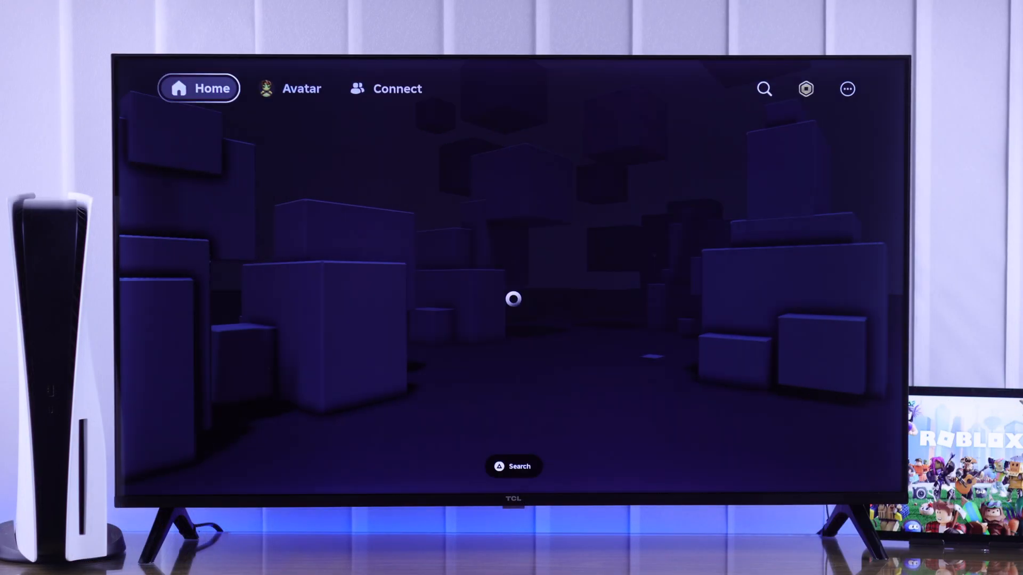